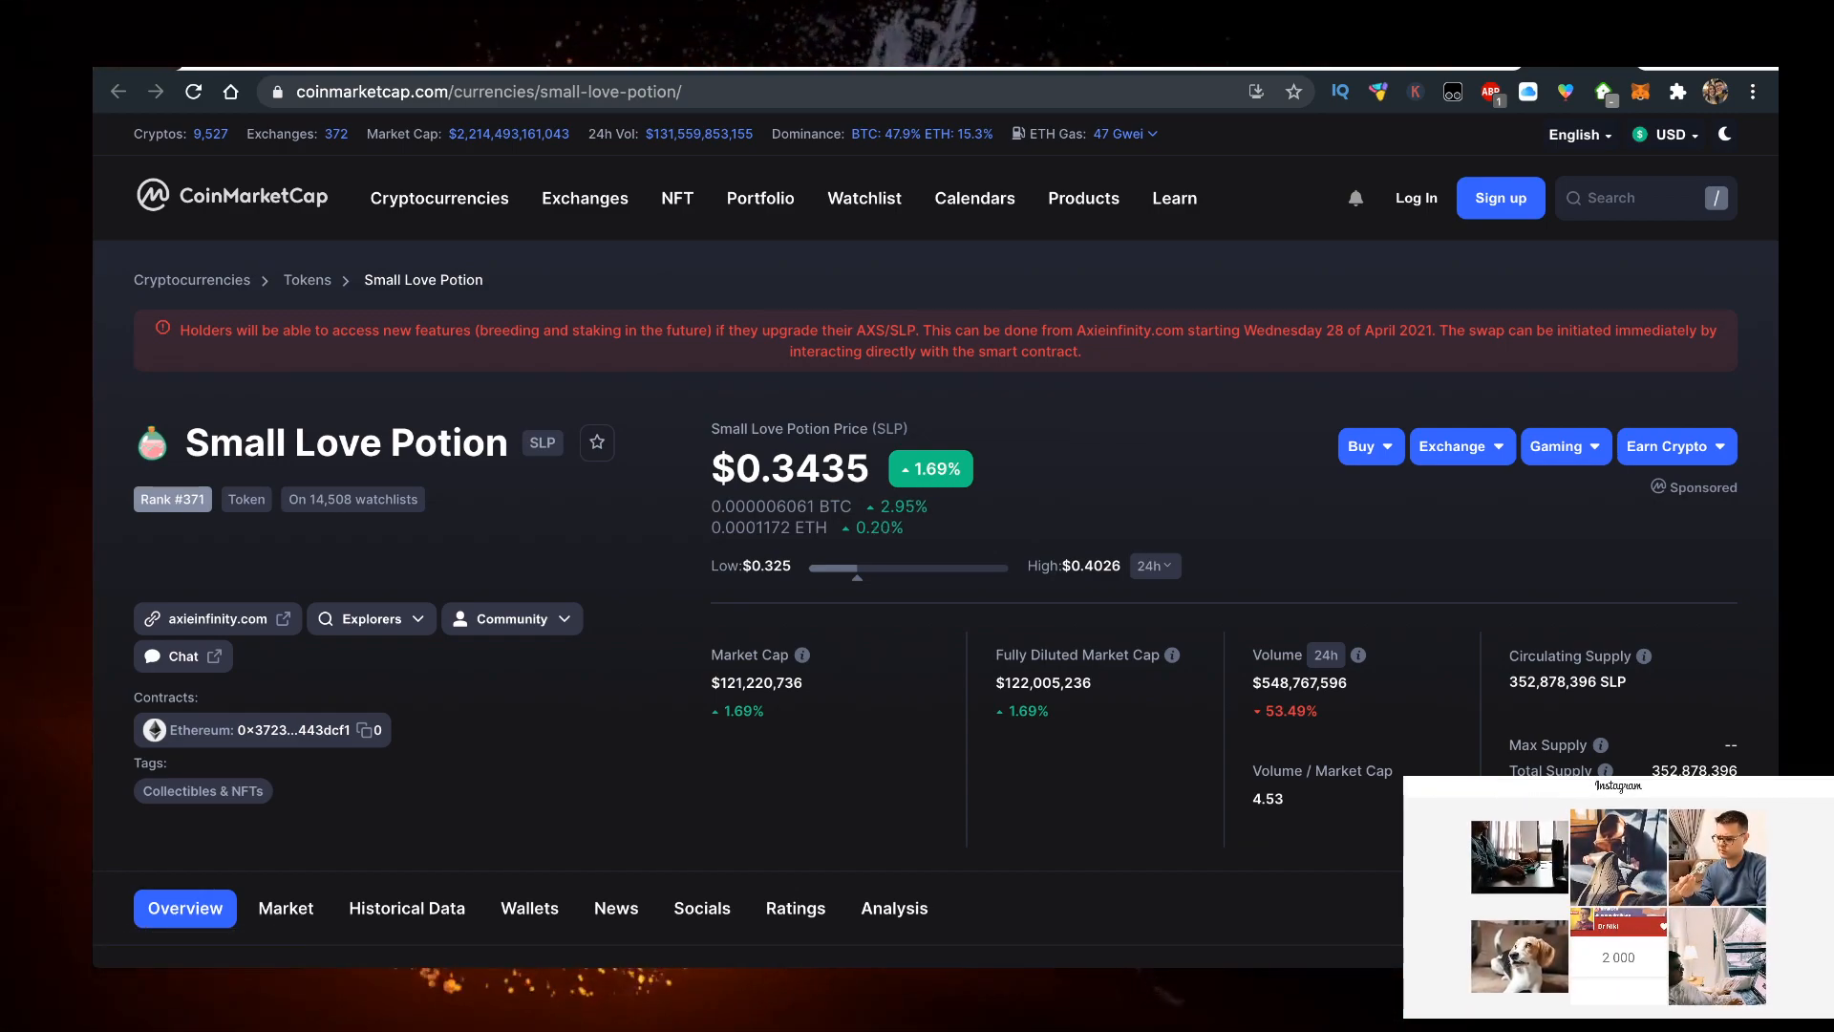
# - Search the Binance spot markets panel for 'slp' to list the SLP/USDT, SLP/BUSD and SLP/ETH pairs
pyautogui.scroll(-3)
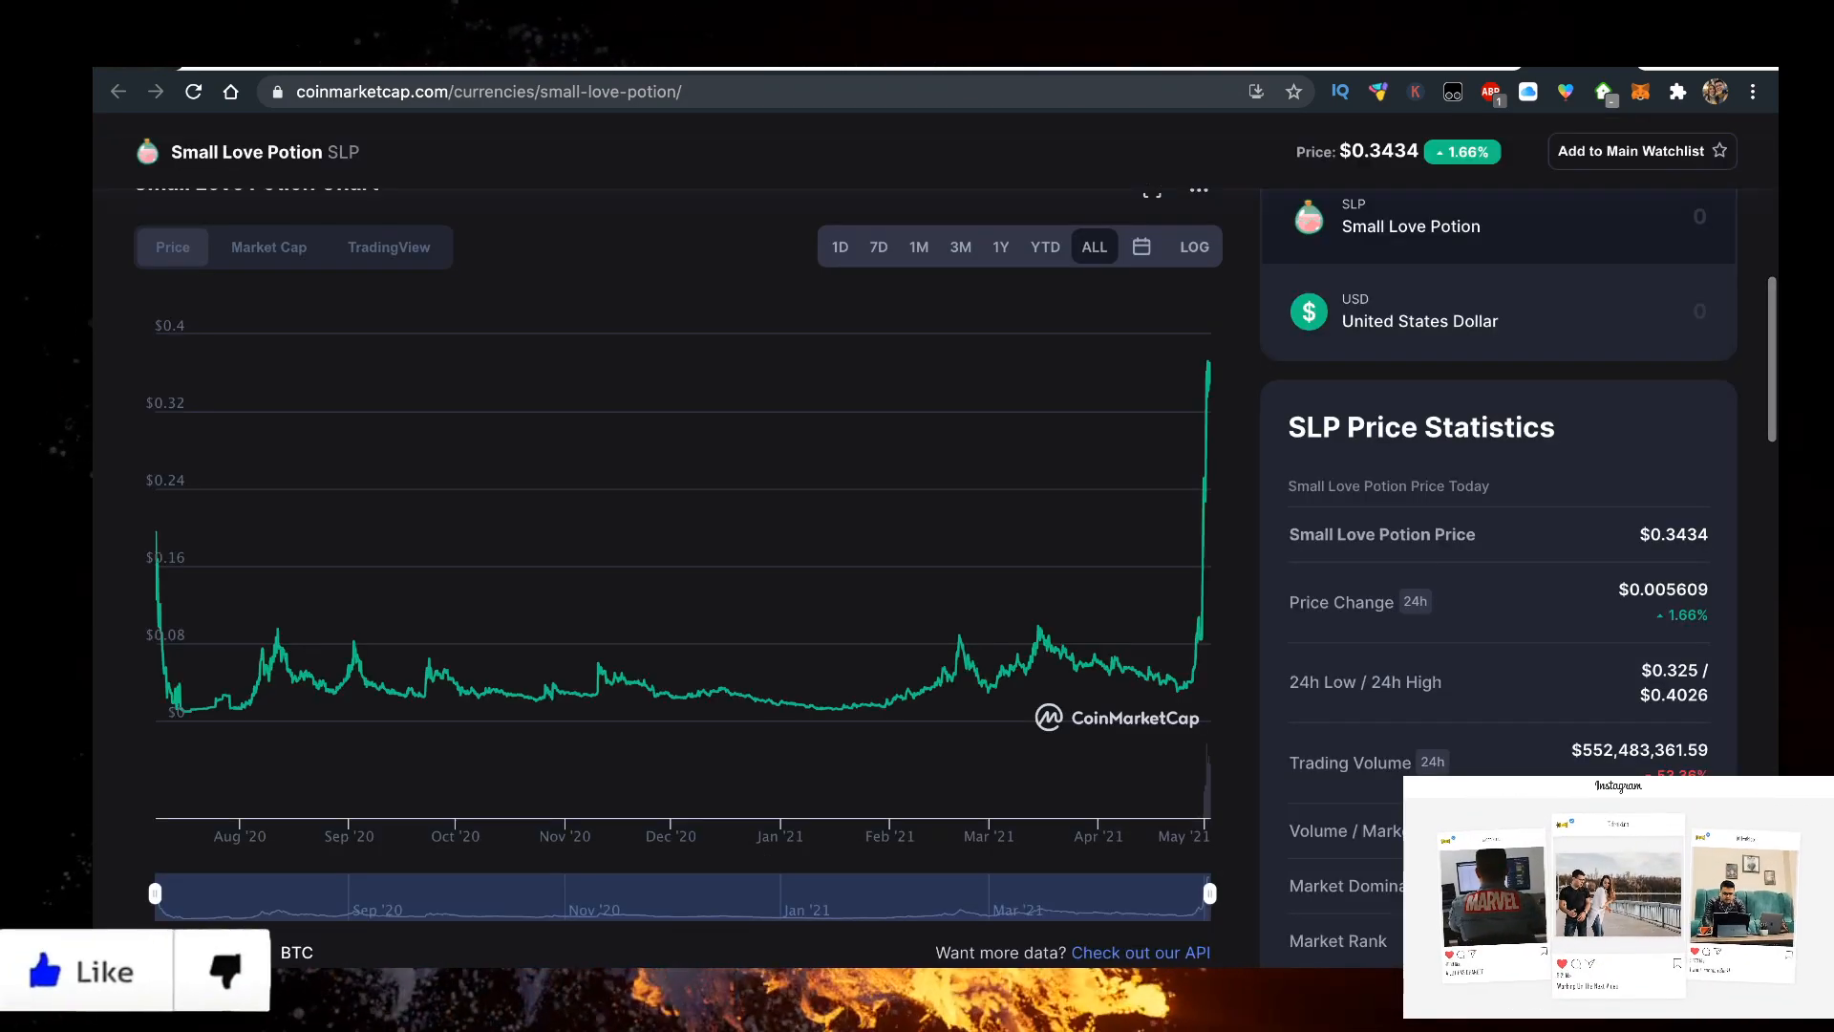
pyautogui.moveTo(1208, 397)
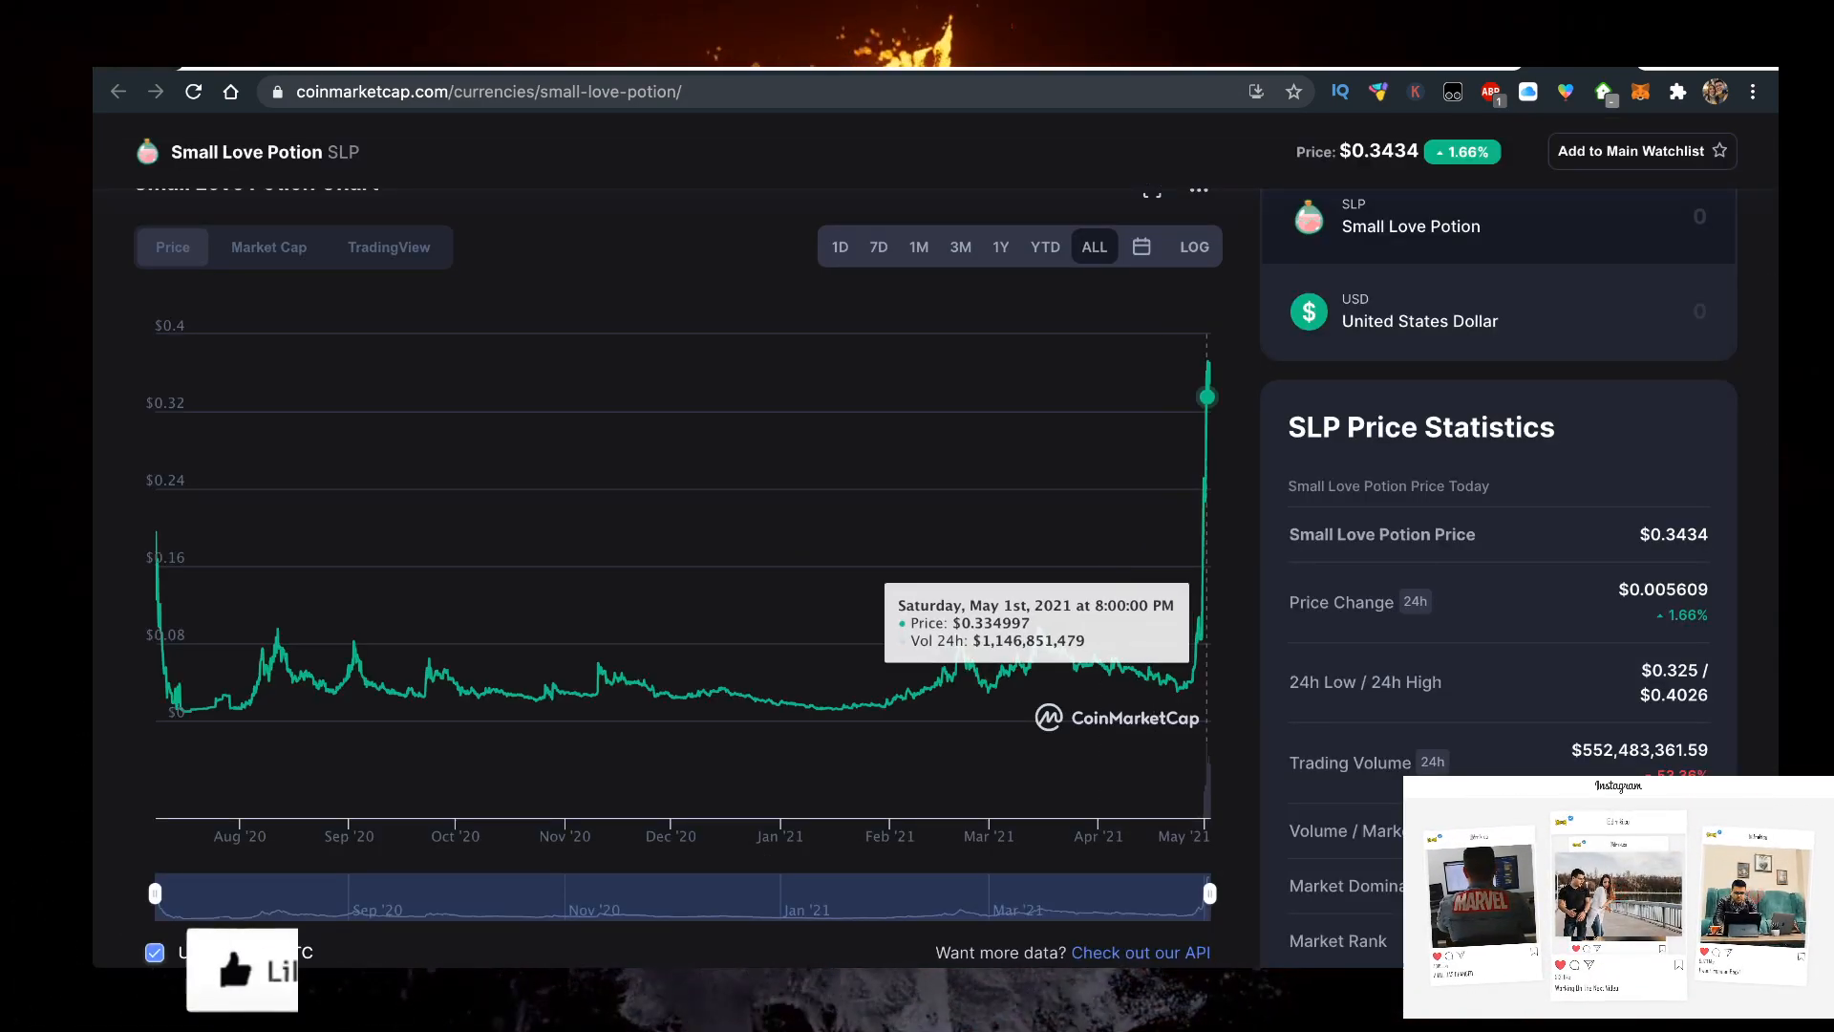
pyautogui.scroll(3)
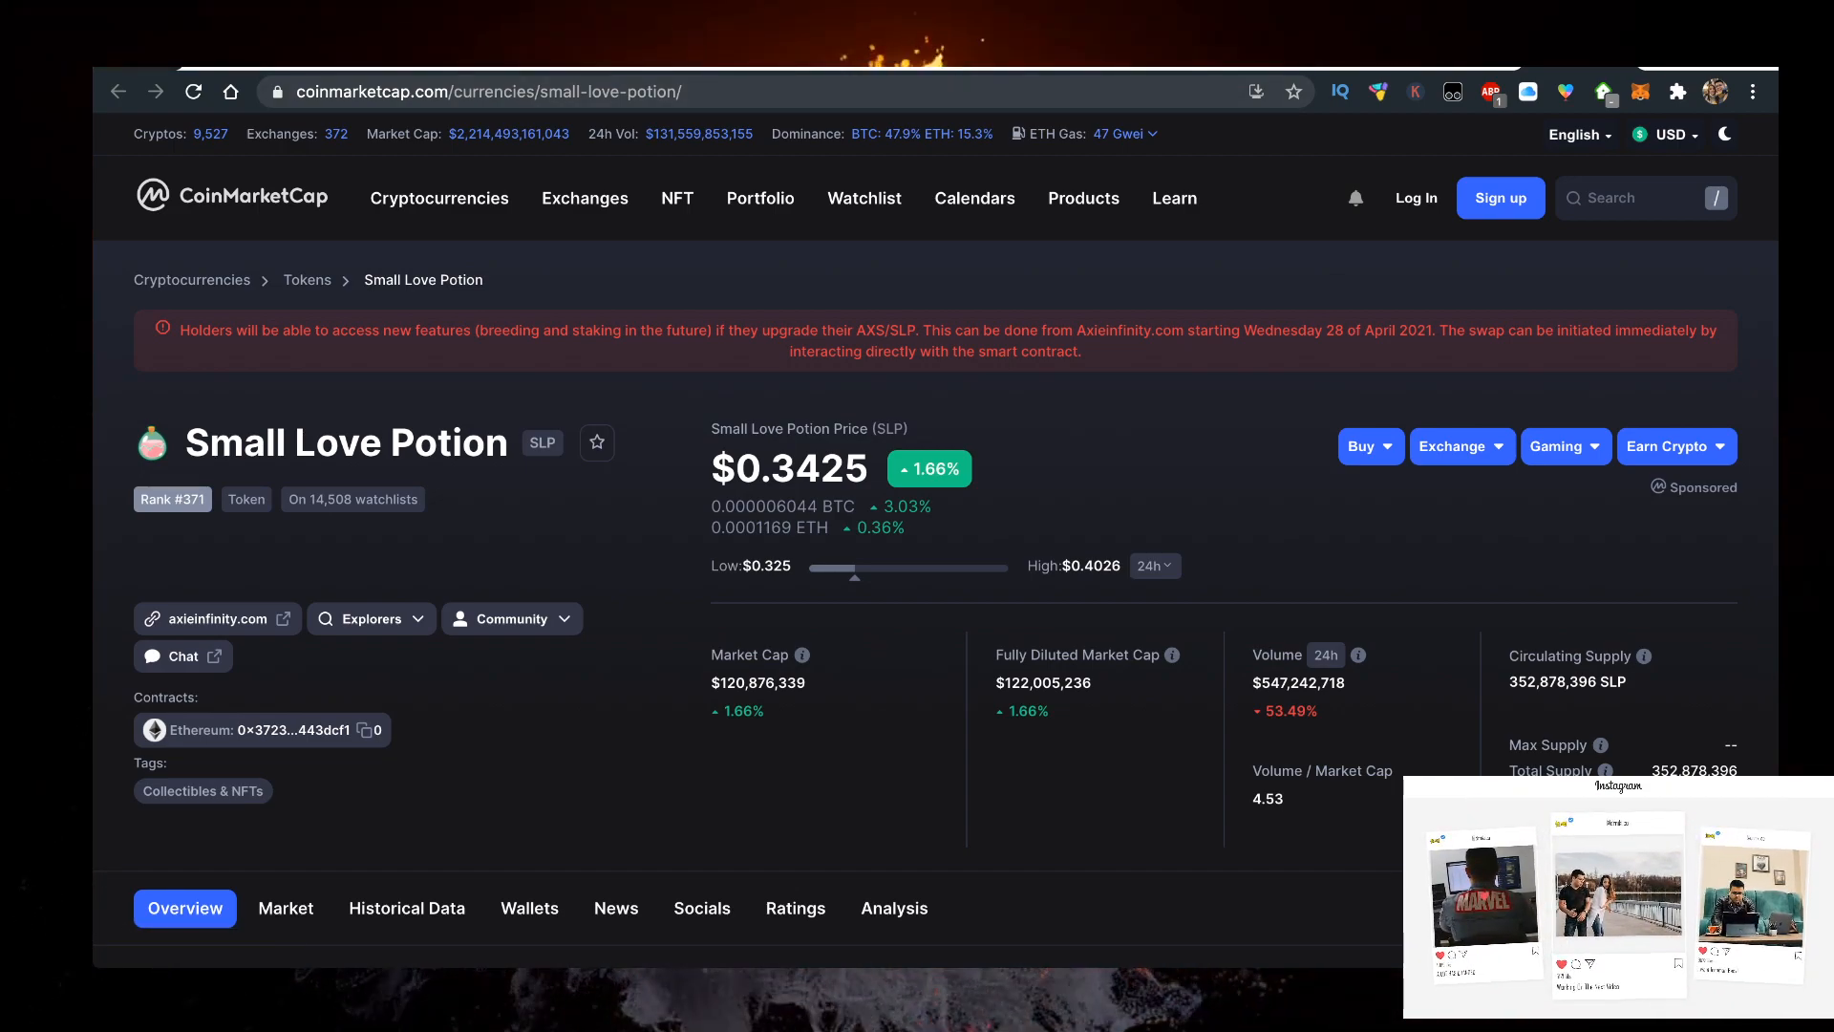
pyautogui.click(491, 92)
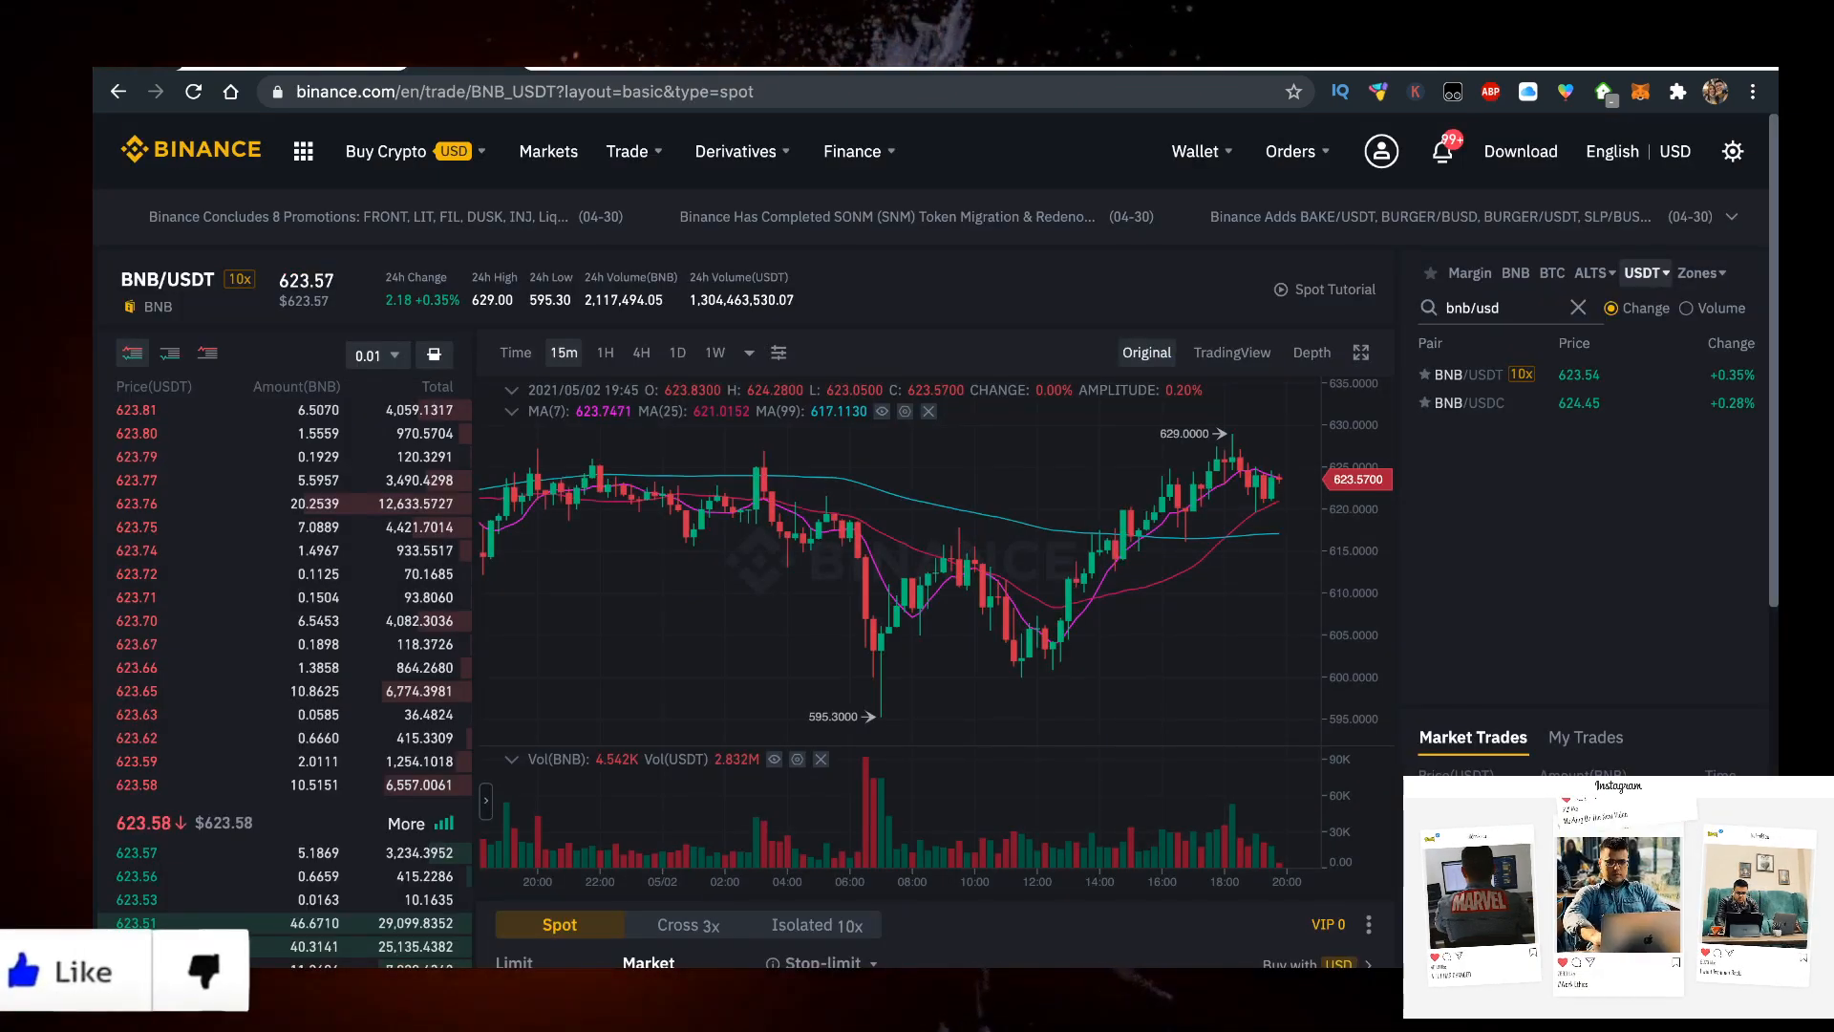
pyautogui.click(627, 151)
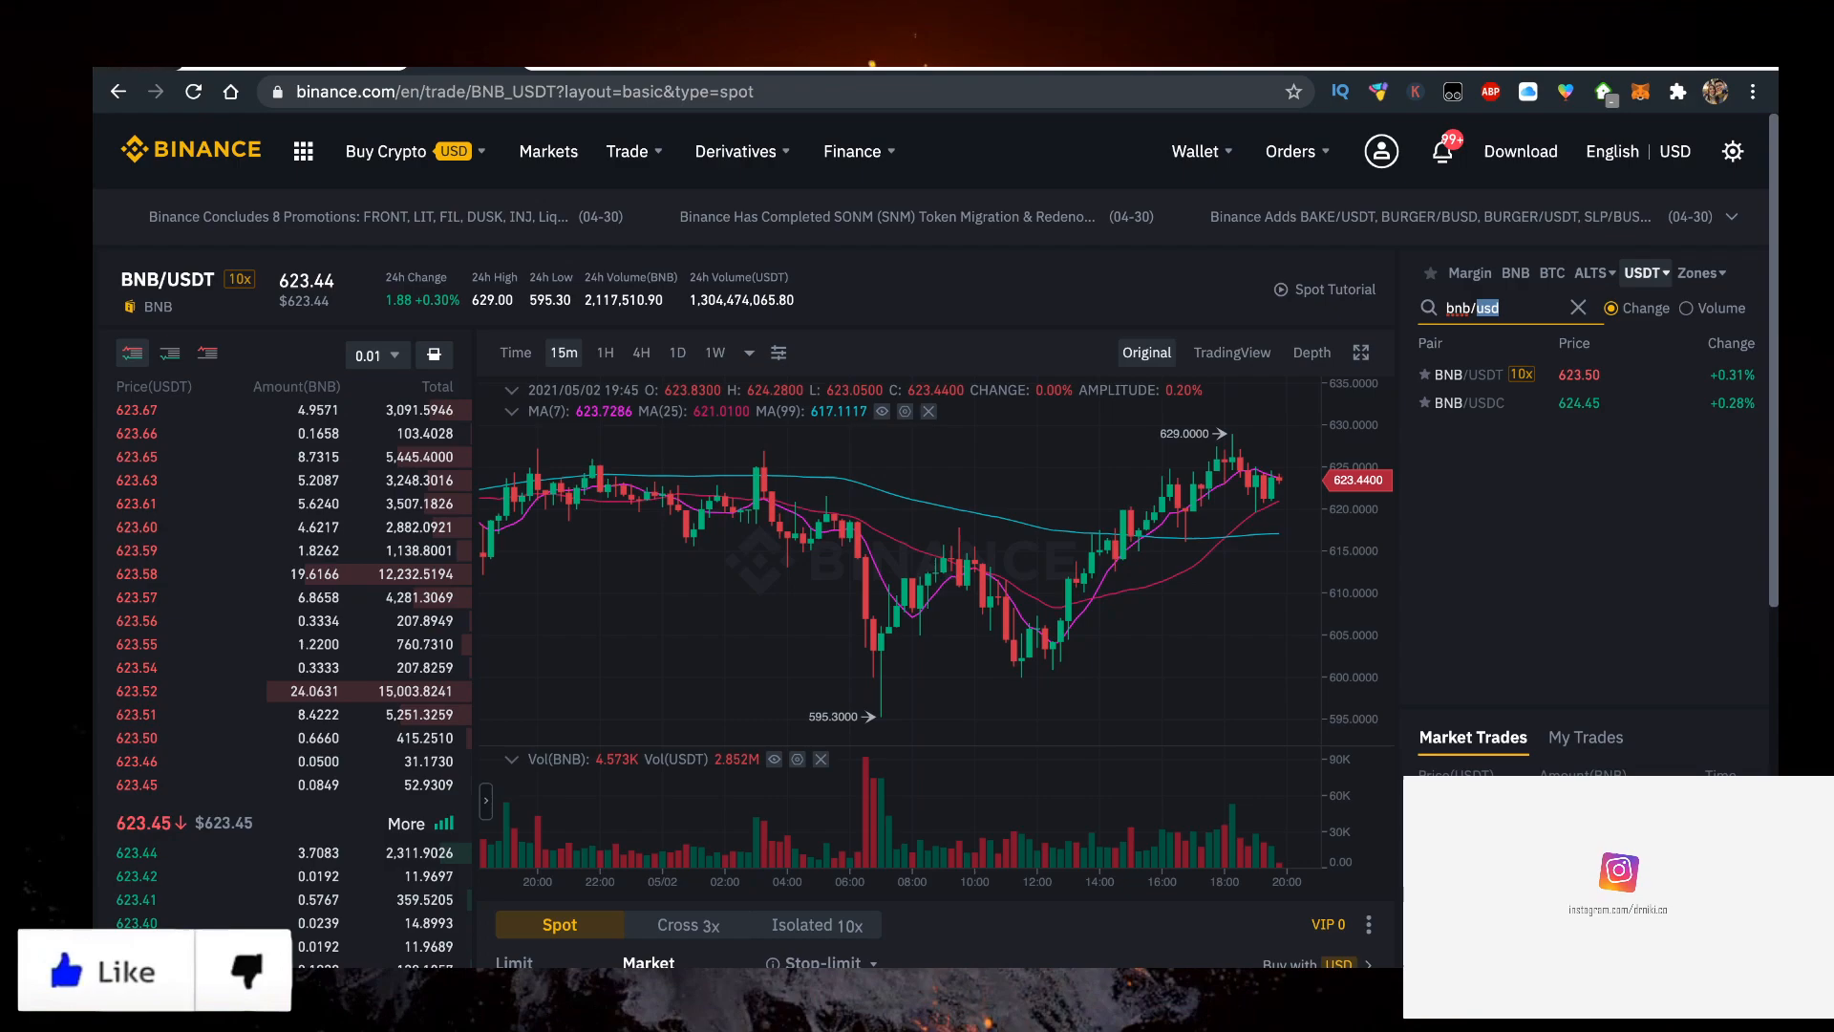
pyautogui.write('slu')
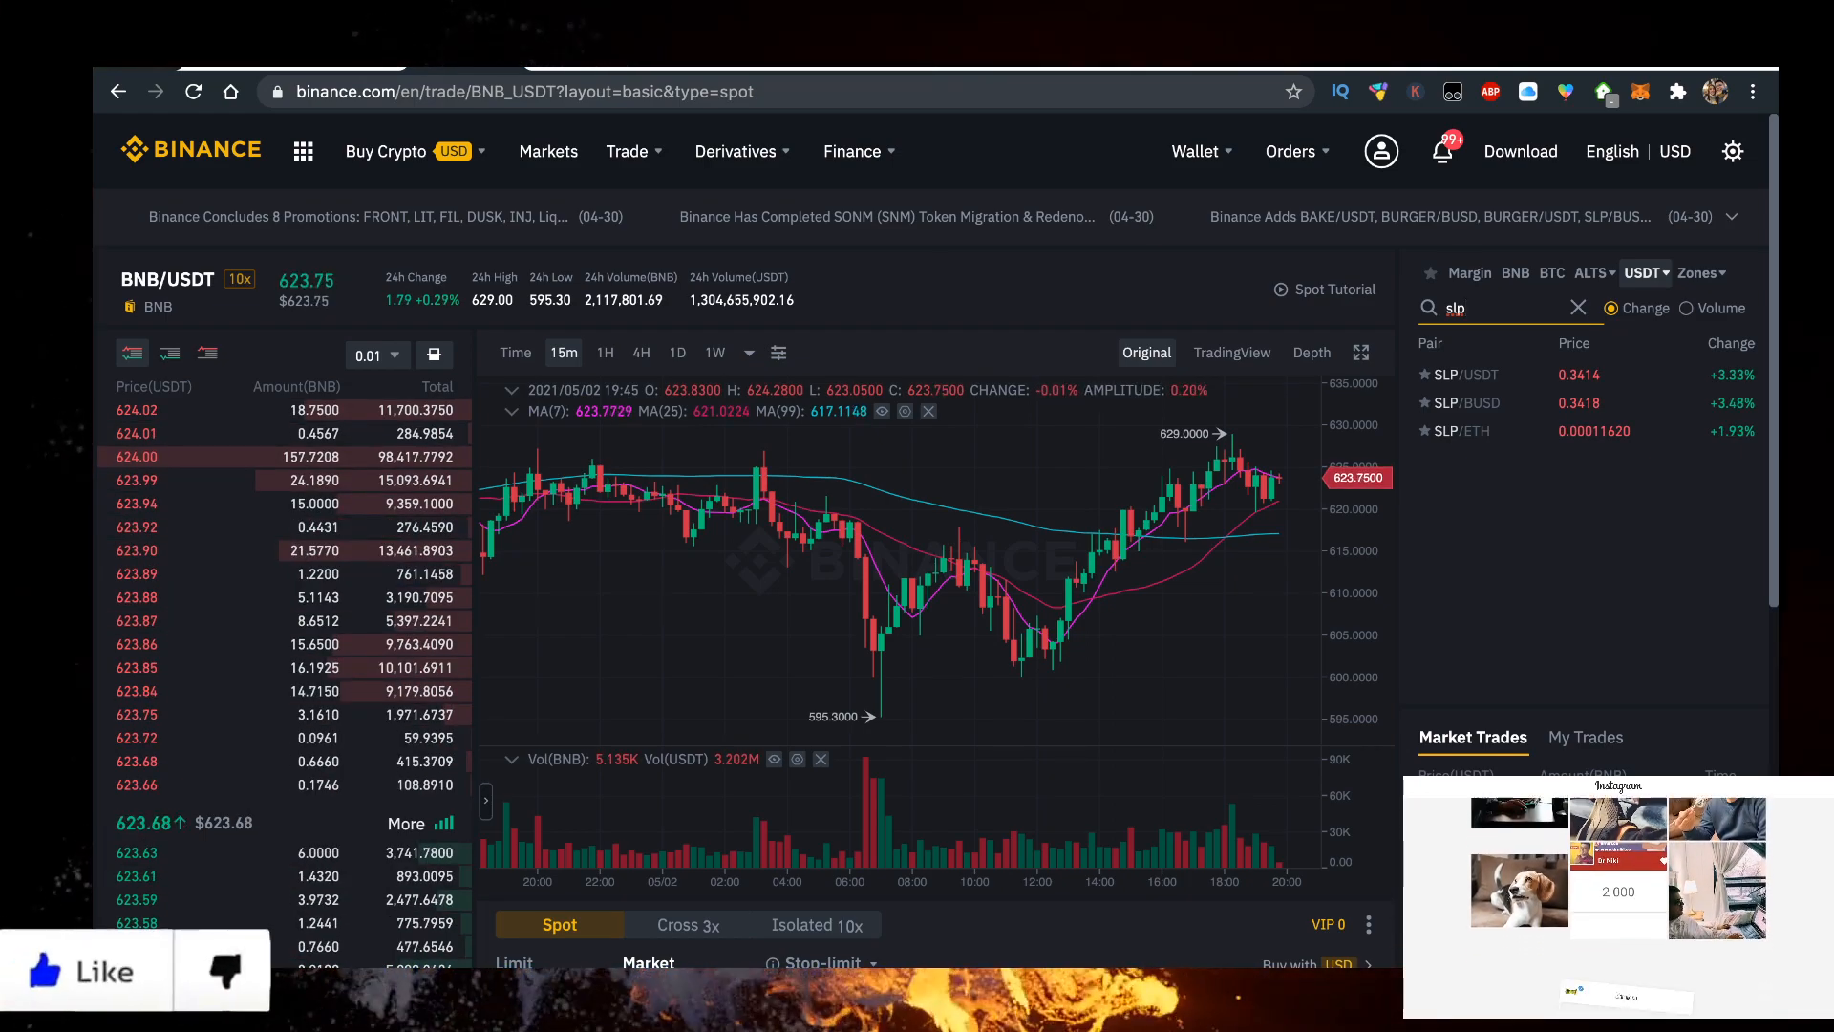
# - Load the SLP/USDT spot market with its order book and buy/sell order forms
pyautogui.click(1458, 374)
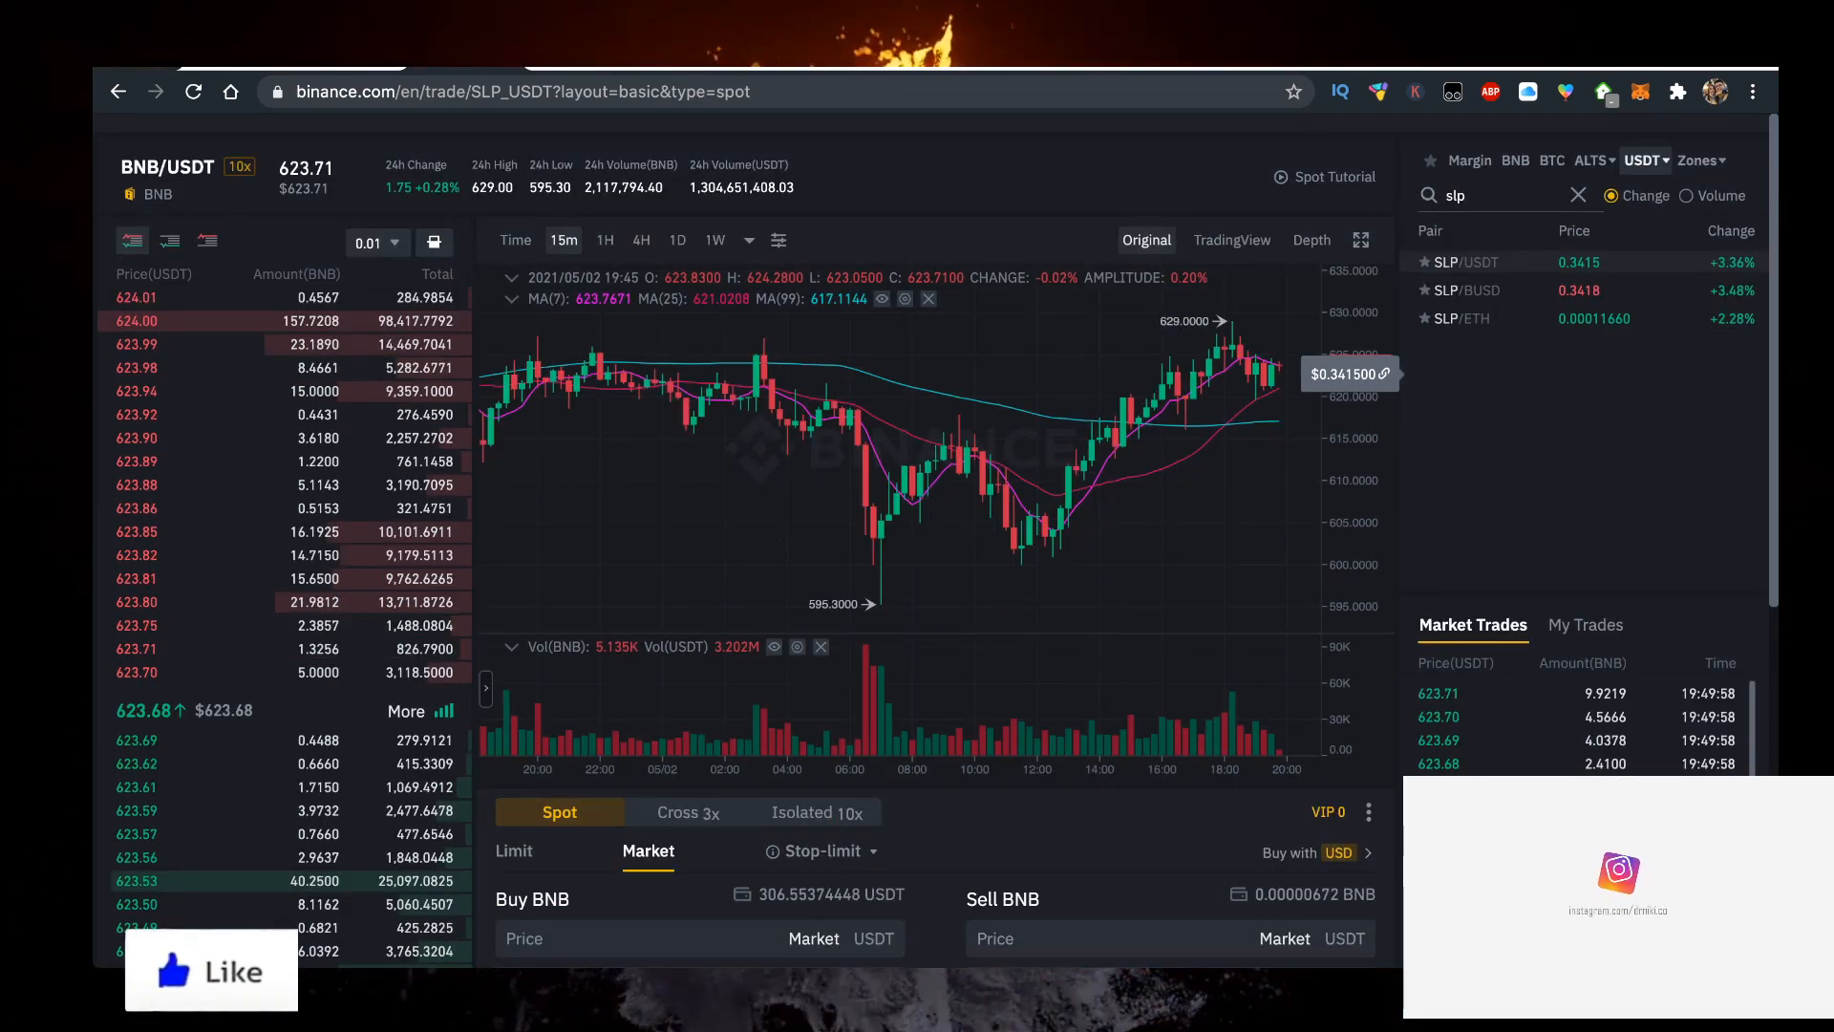
pyautogui.click(1462, 261)
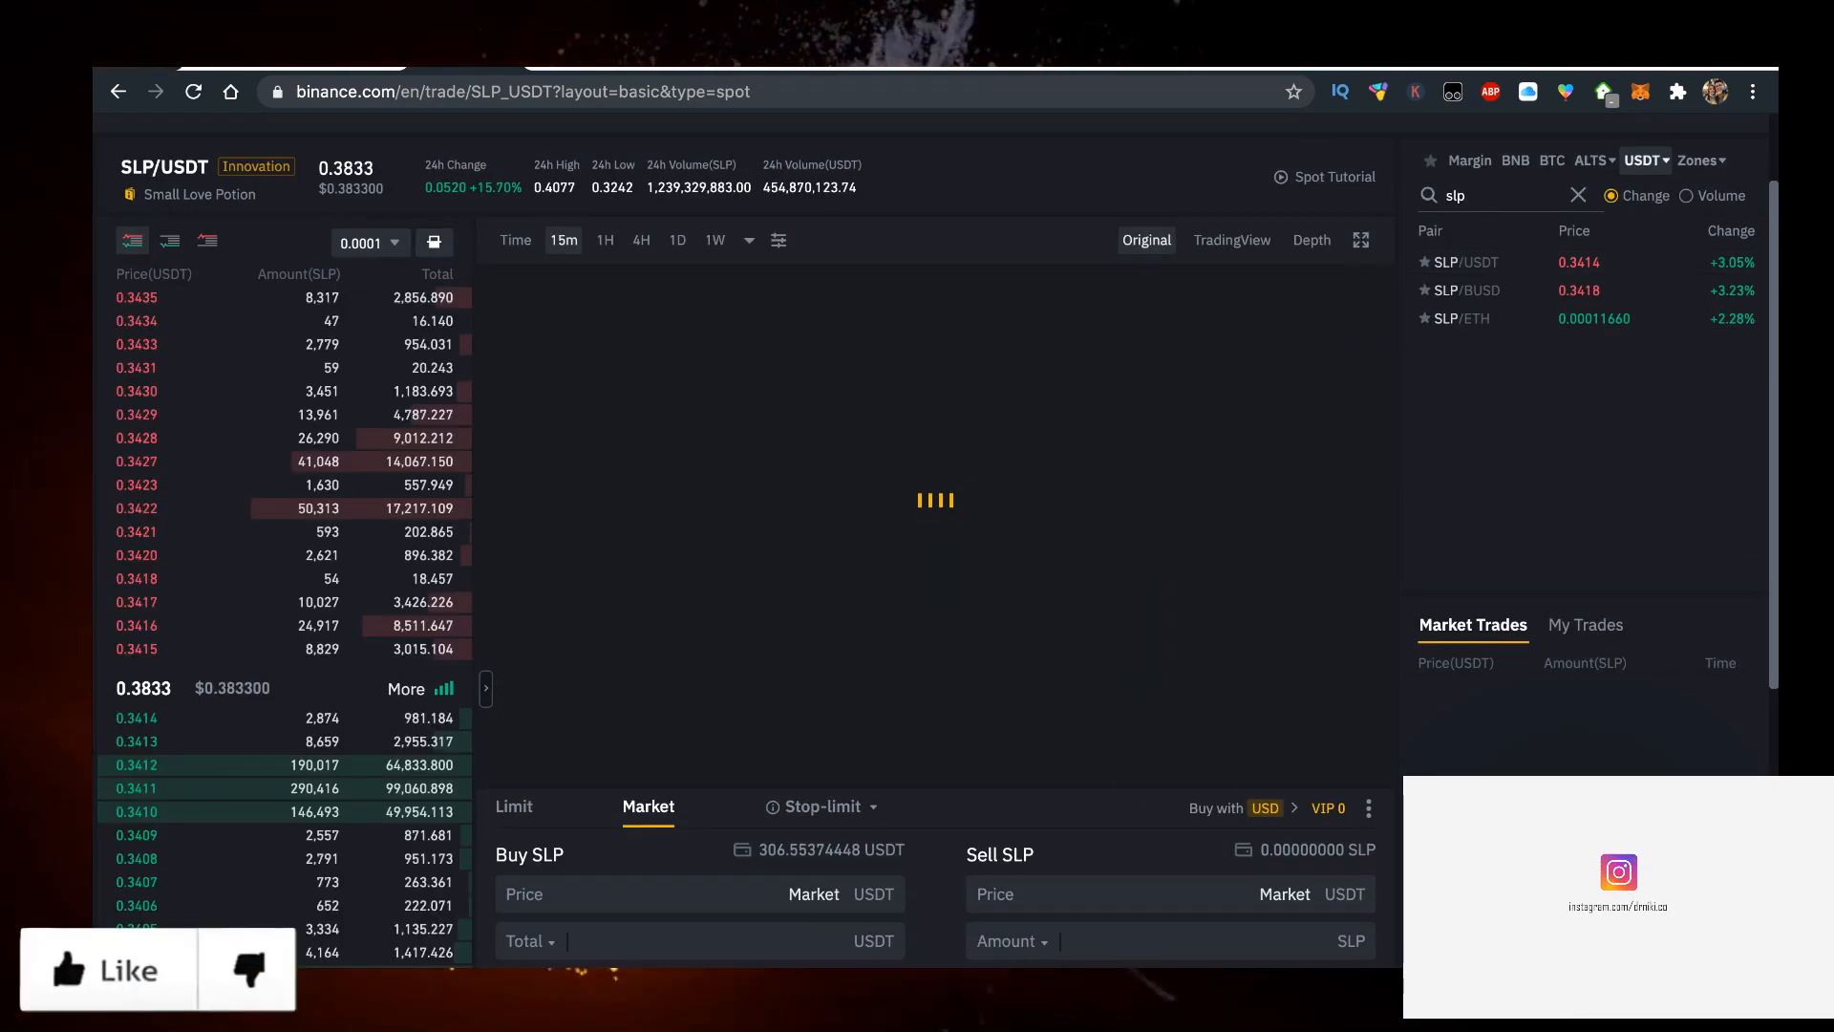